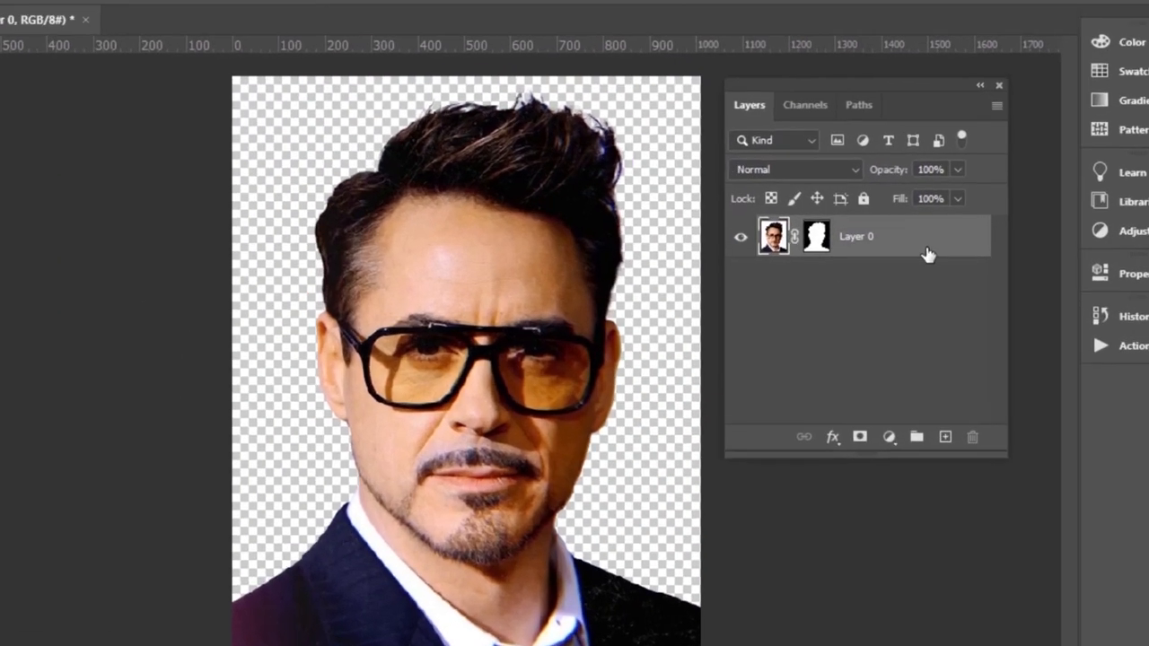
Step: Apply the portrait's layer mask and add a Threshold adjustment with its level near 83
right_click(853, 236)
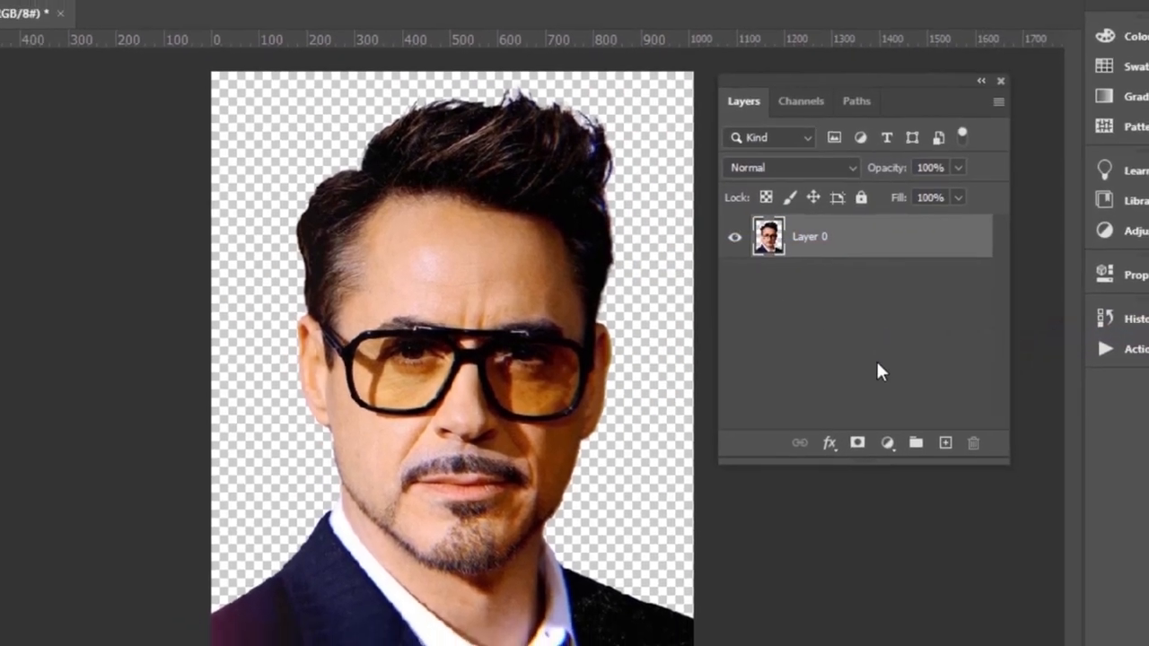
click(499, 12)
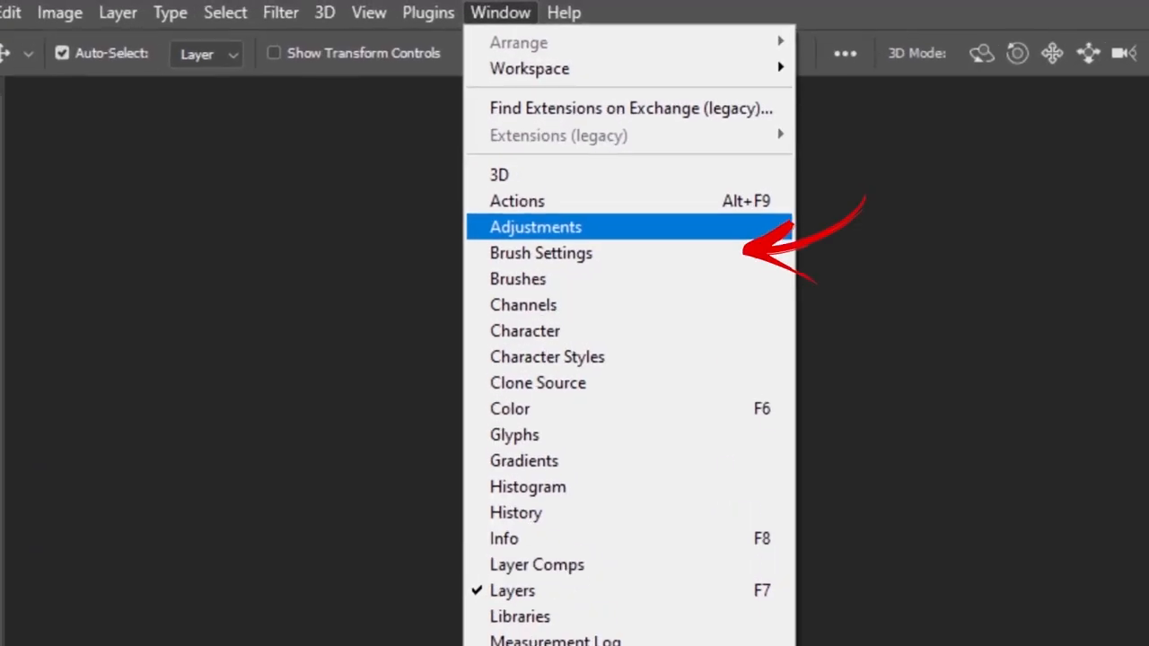
click(535, 226)
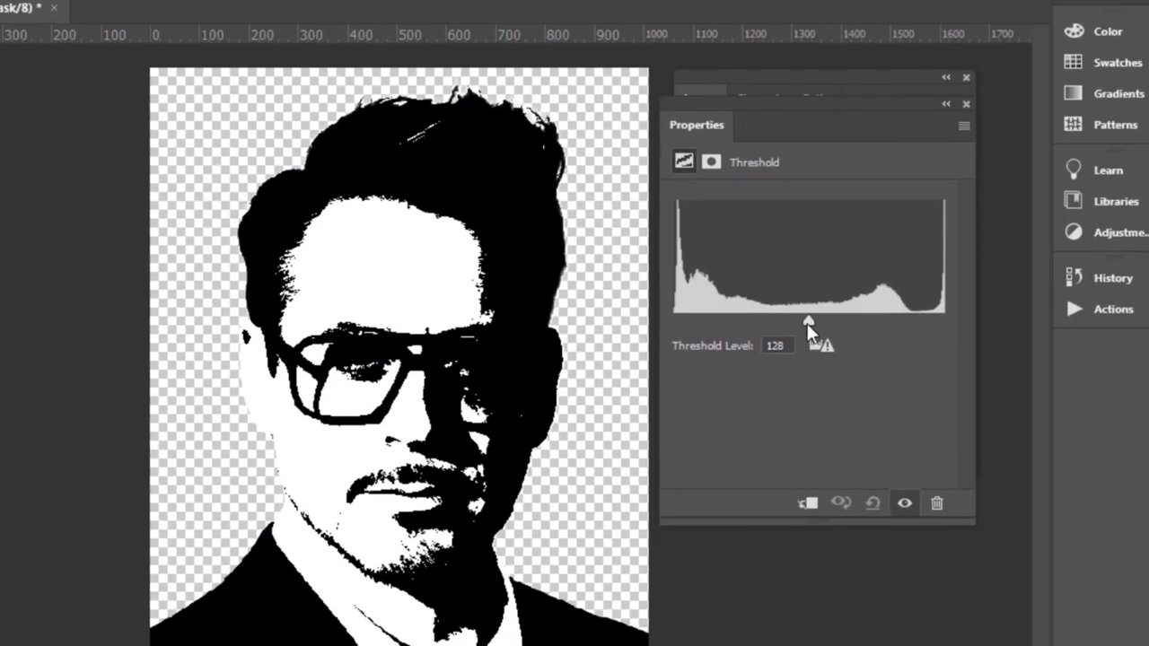
drag(808, 323, 763, 323)
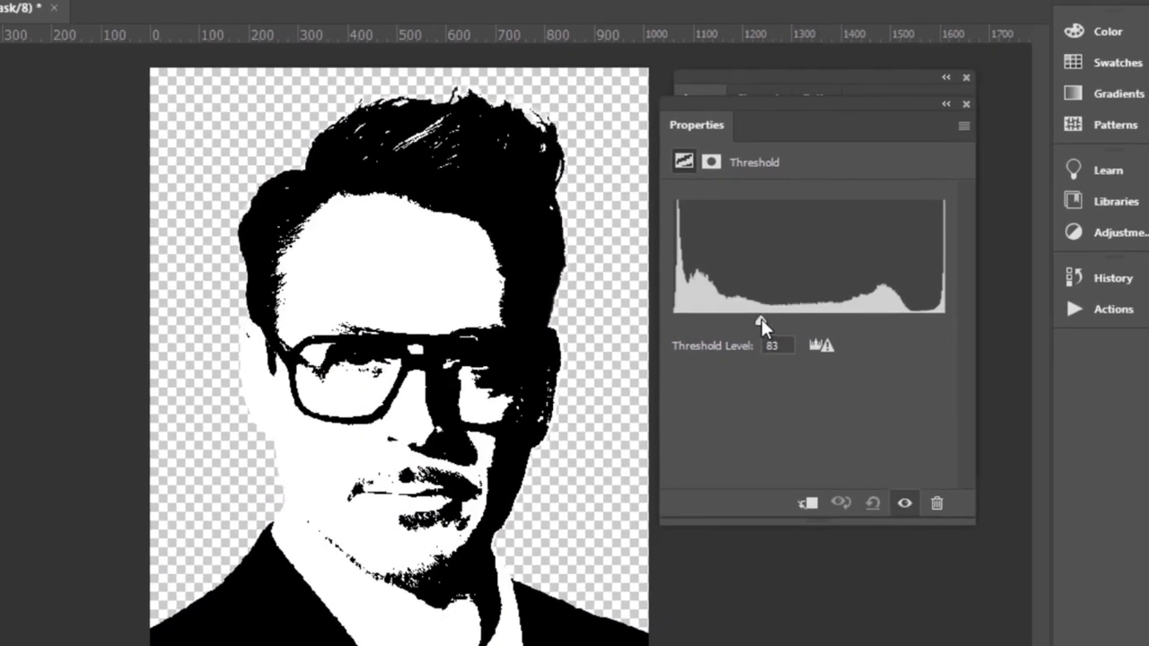
drag(763, 323, 757, 323)
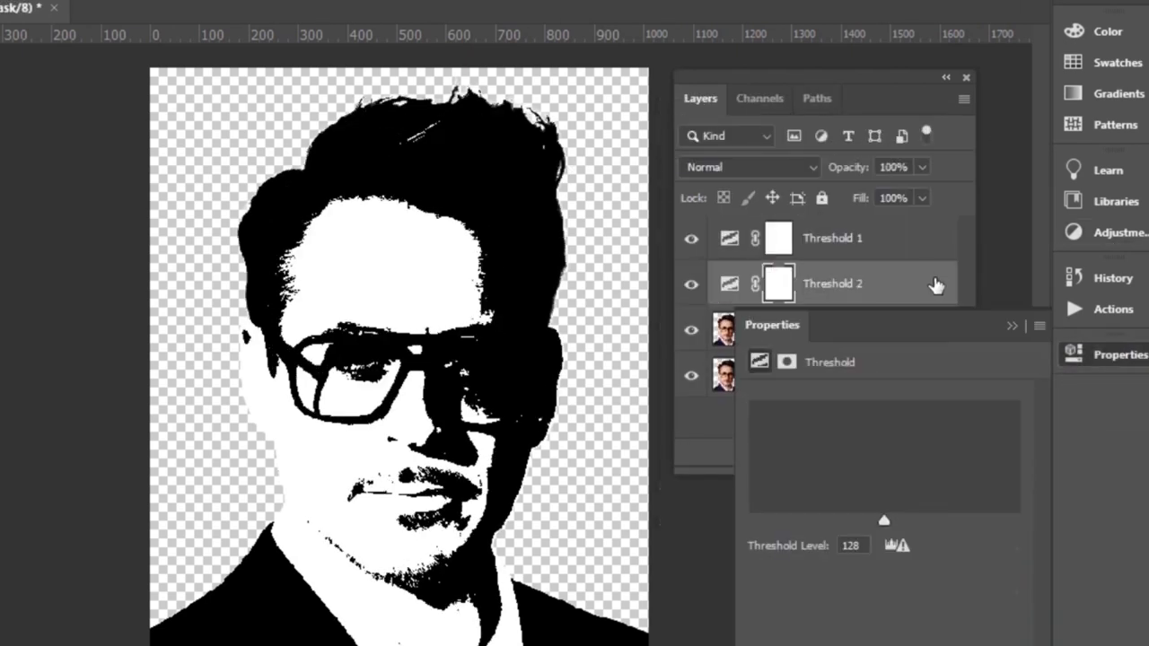
Step: Set the second Threshold to 192, invert its mask, and paint it in along the left jaw
drag(884, 519, 956, 518)
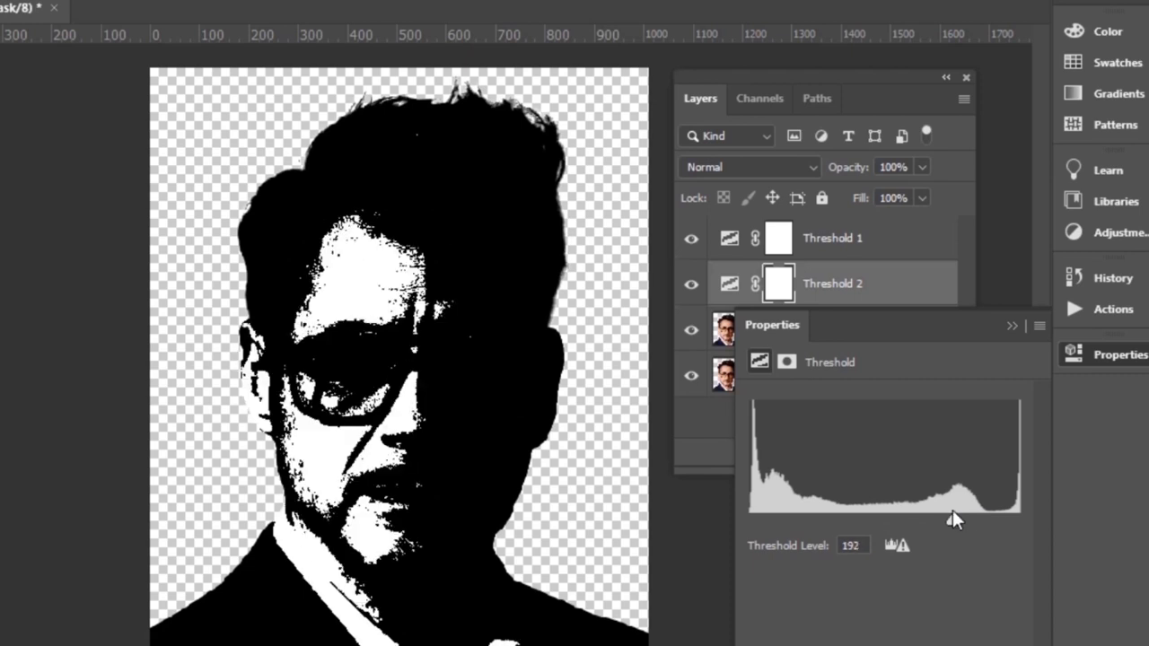
key(ctrl+i)
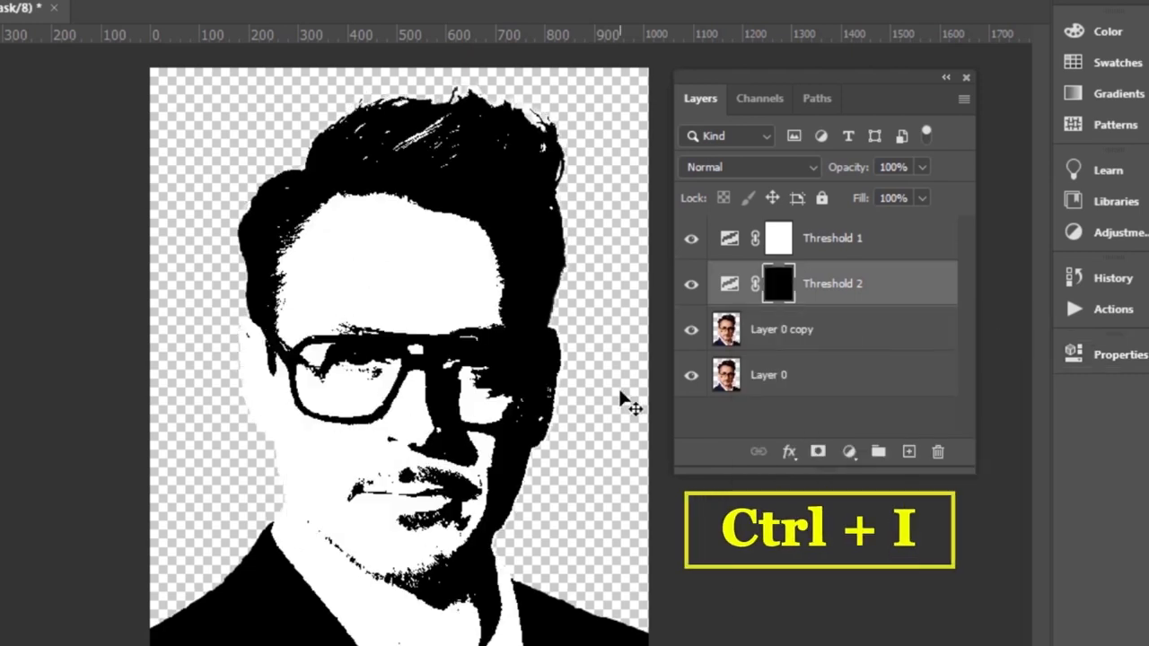
key(ctrl+i)
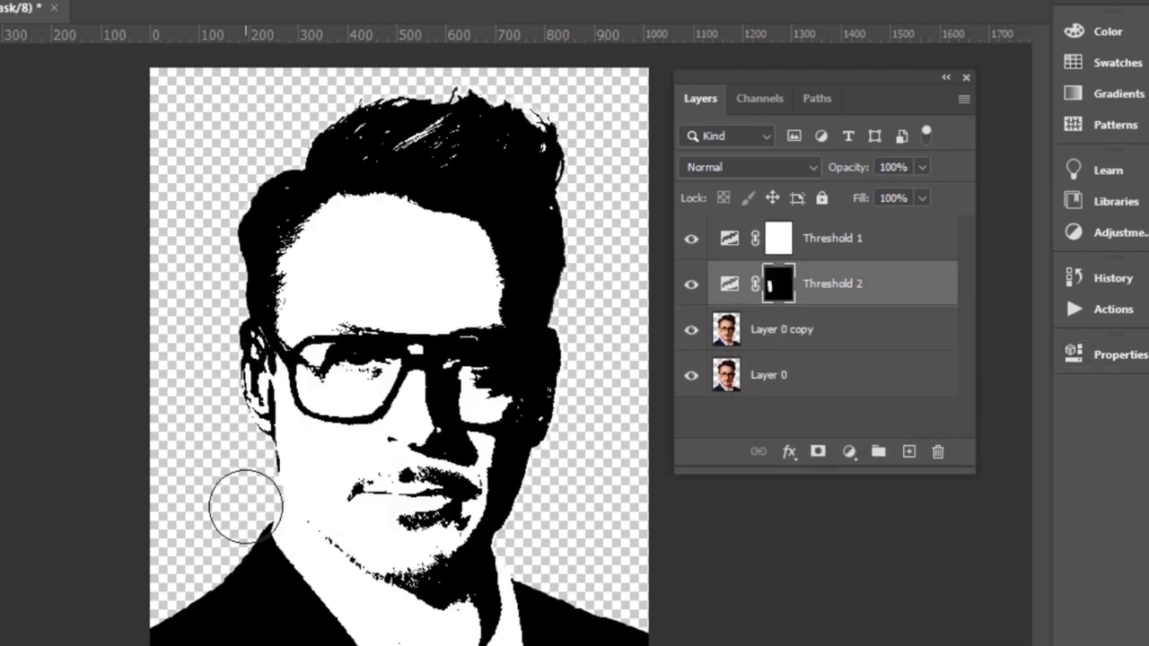
click(781, 328)
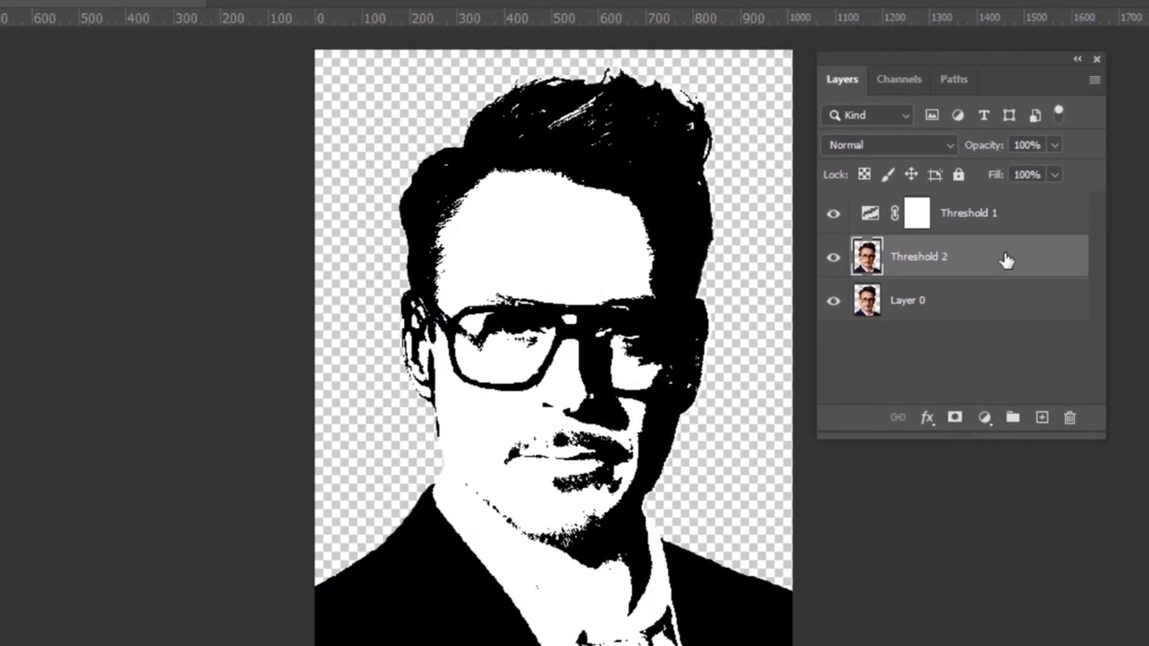
Step: Apply Smart Sharpen with Amount 366, Reduce Noise 100 and a readjusted radius
click(237, 13)
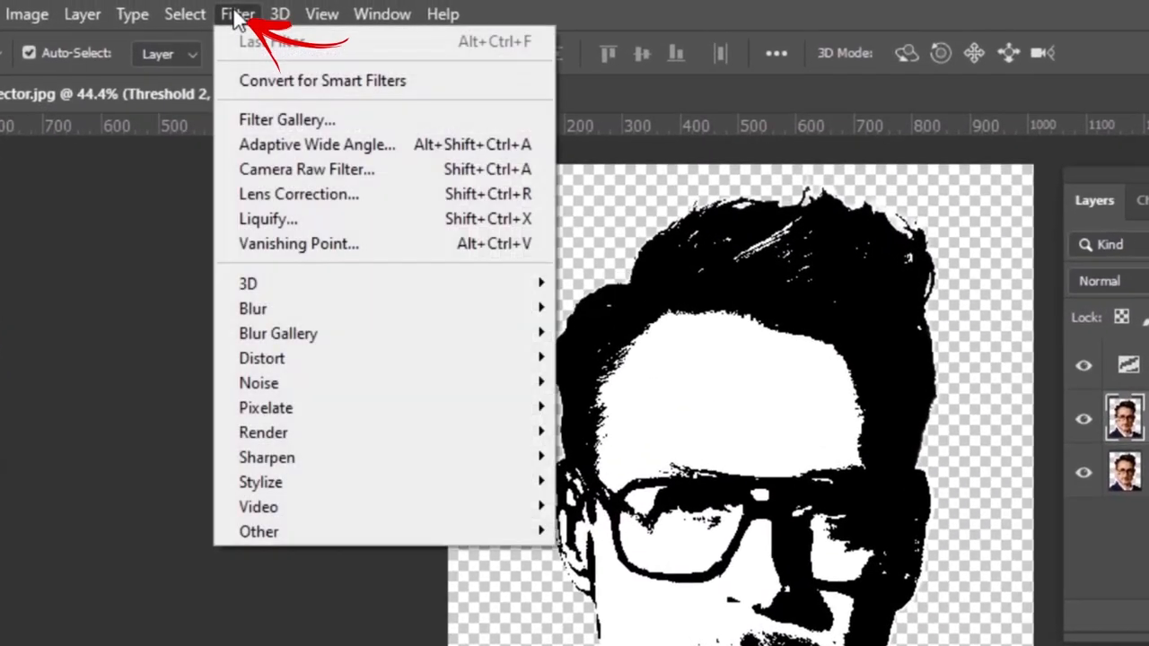
click(267, 456)
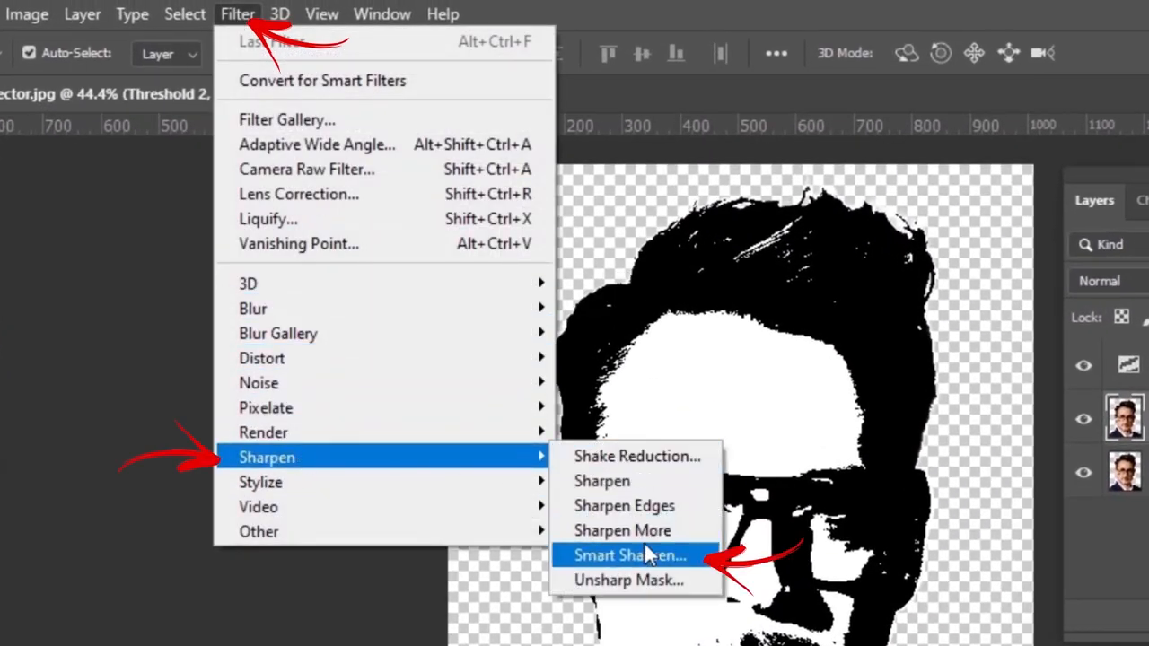
click(628, 554)
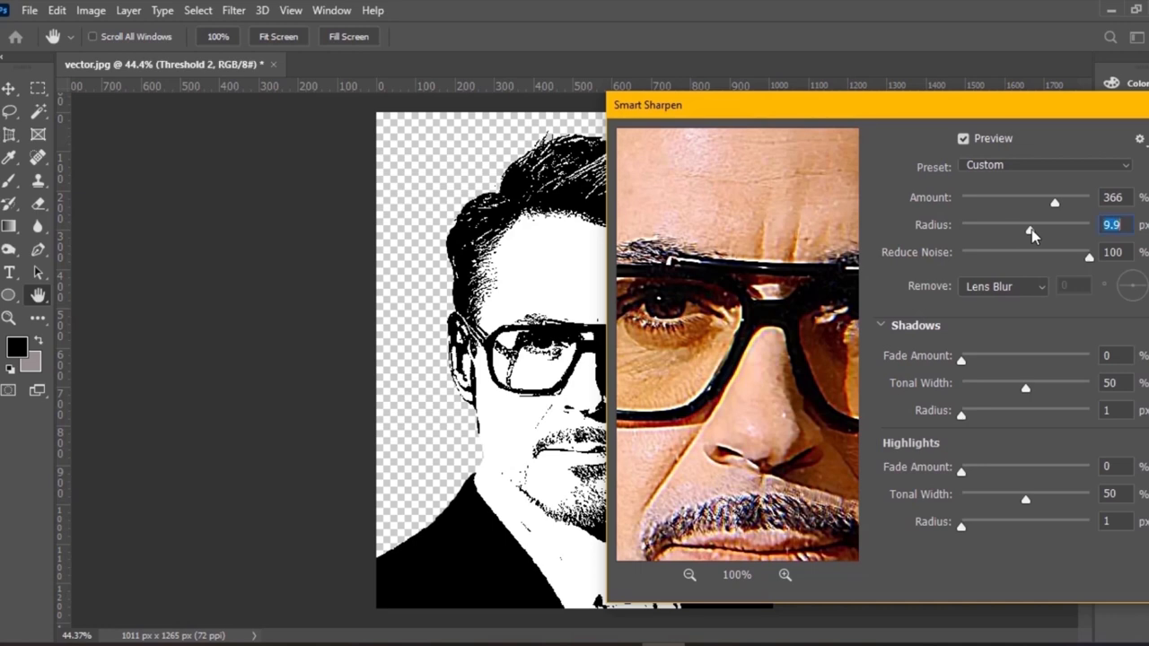
drag(1030, 230, 1006, 230)
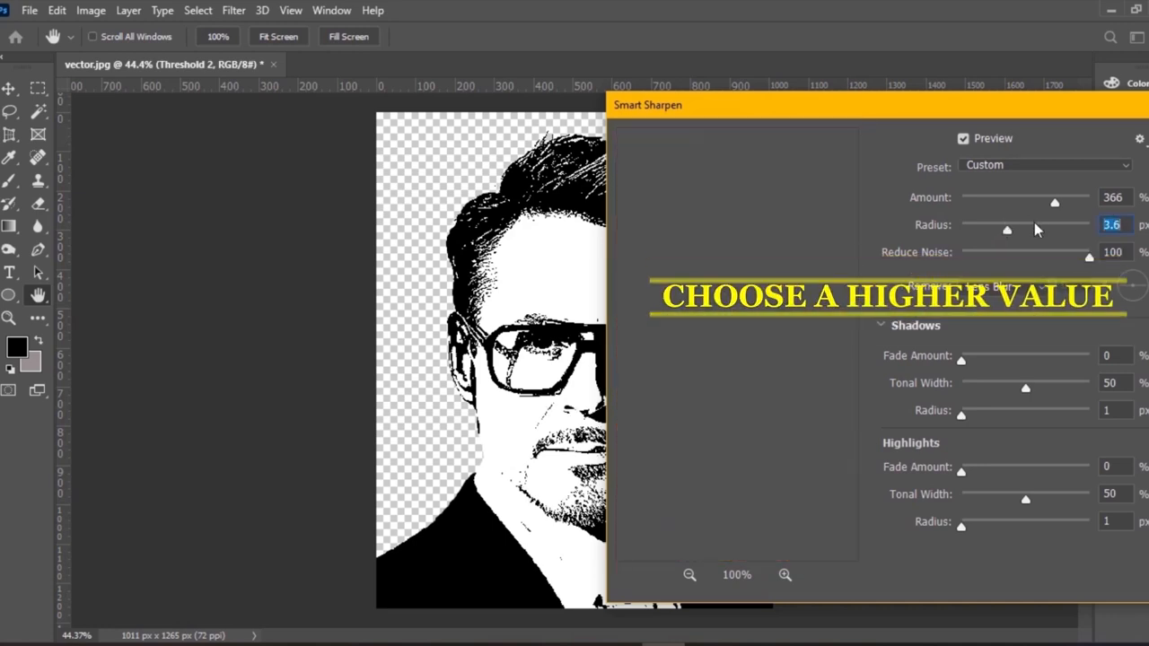
drag(1007, 230, 1025, 230)
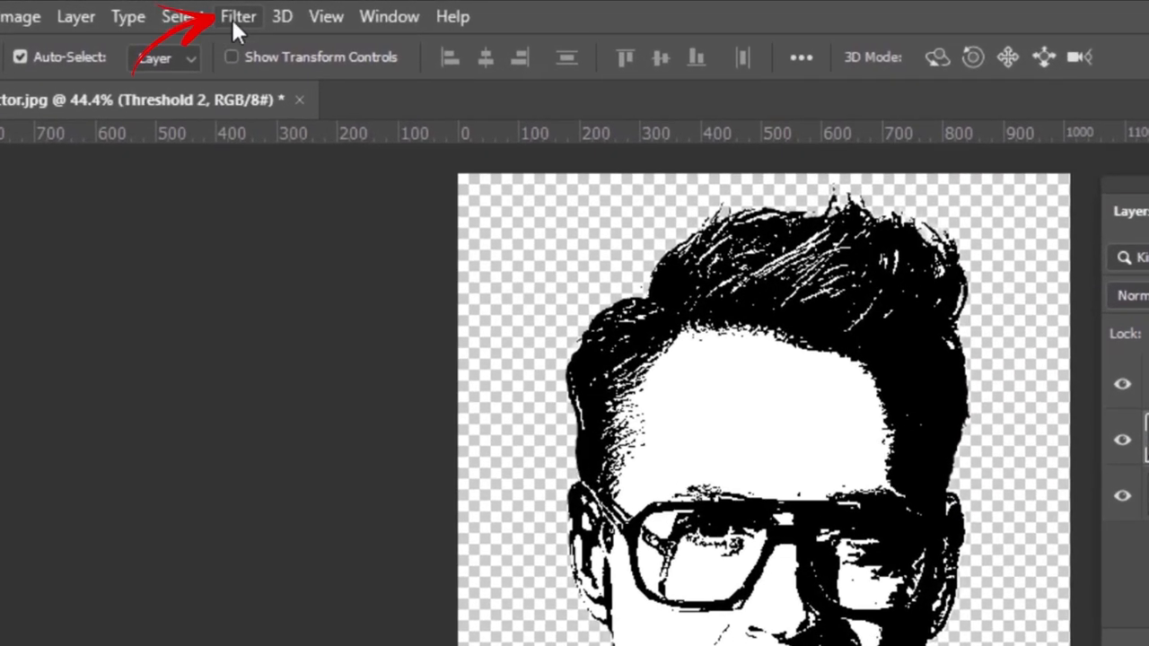
Step: Apply the Stylize > Diffuse filter in Anisotropic mode
click(238, 16)
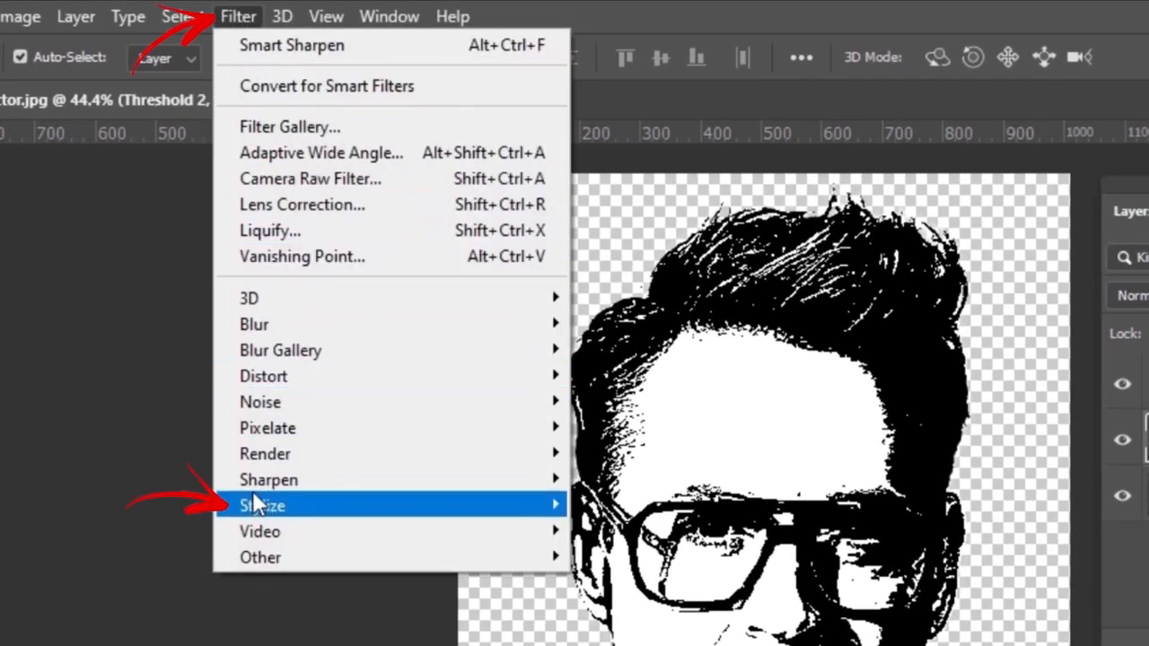
click(261, 505)
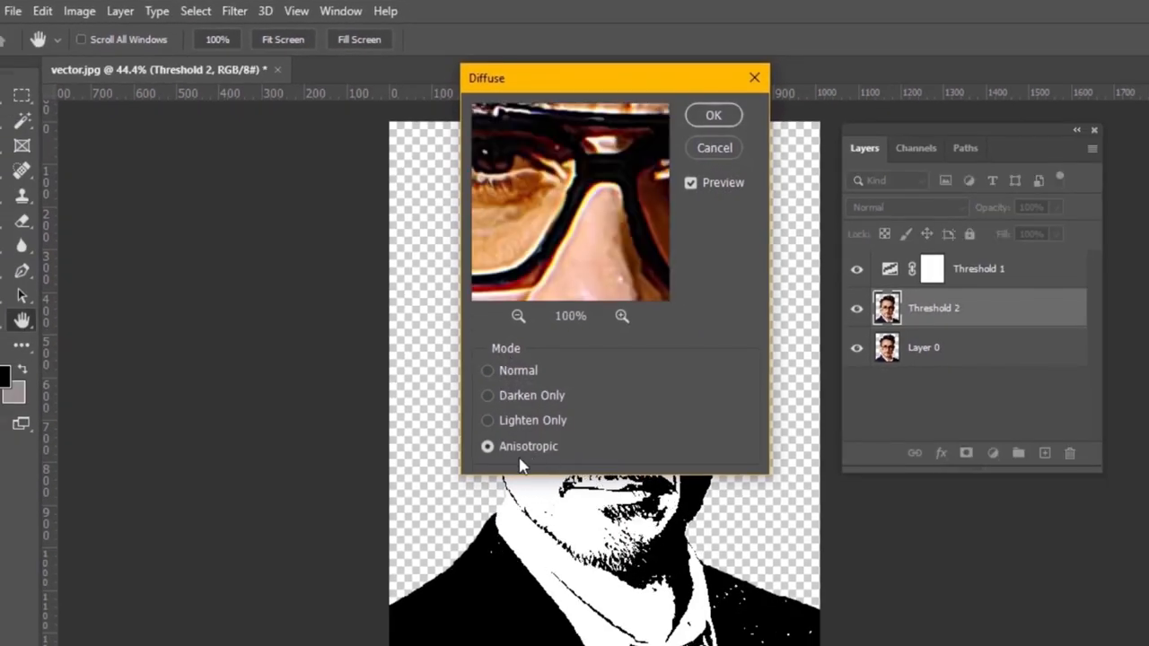
click(712, 115)
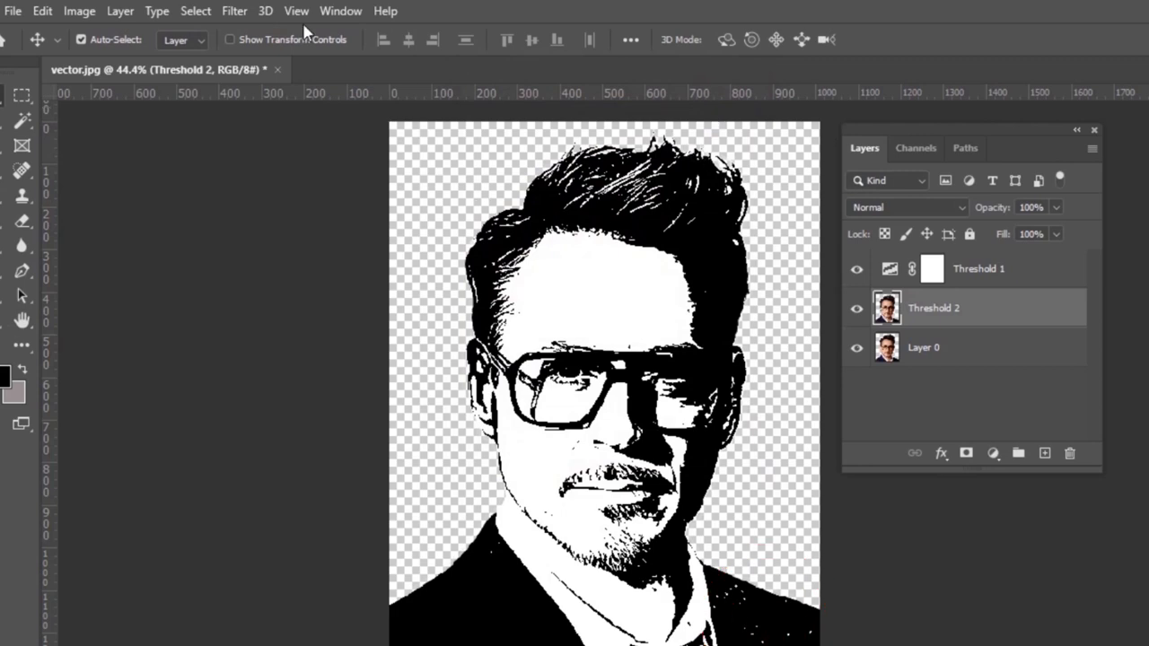
click(234, 11)
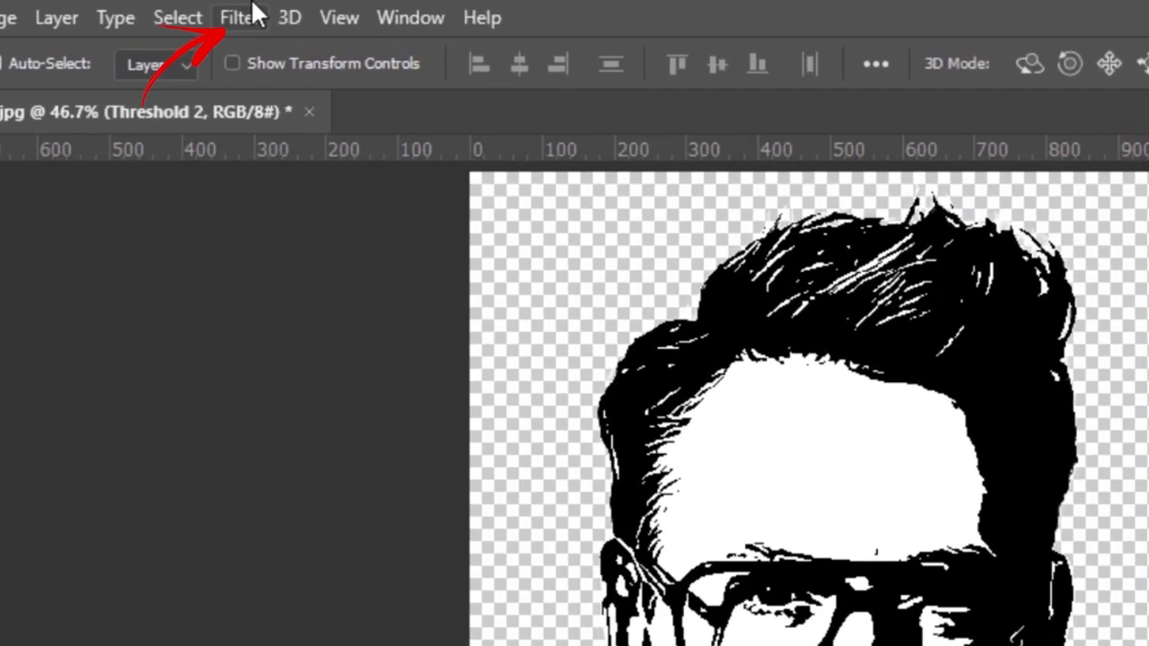
Step: Apply a 10-pixel High Pass filter and change the layer's blend mode
click(236, 16)
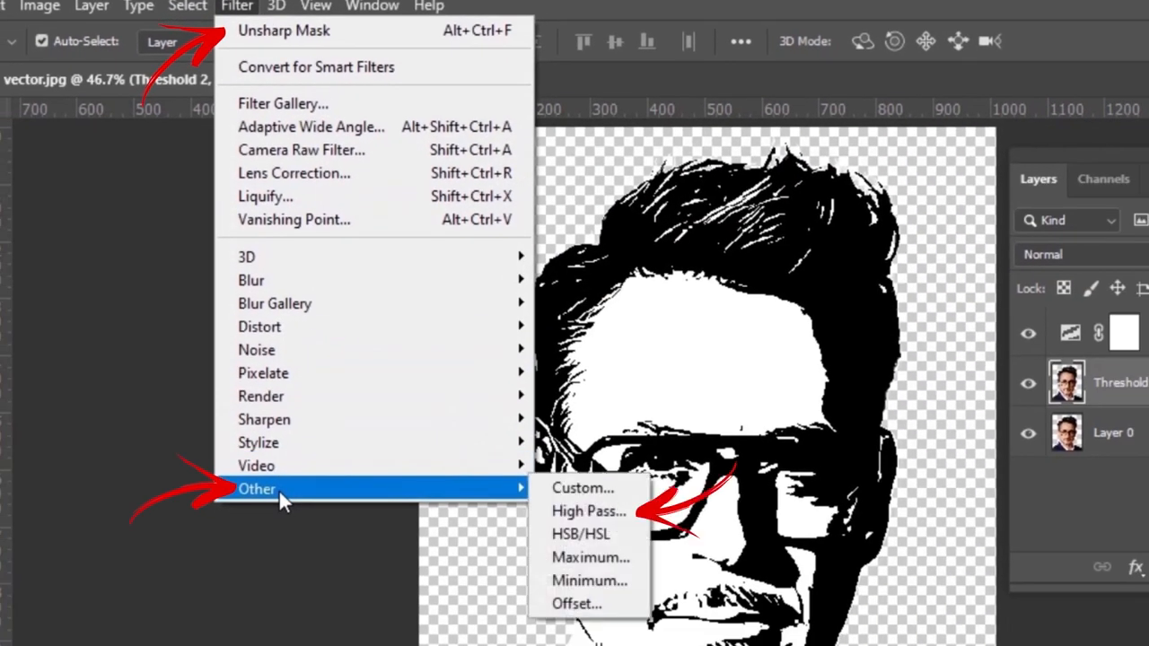
click(588, 510)
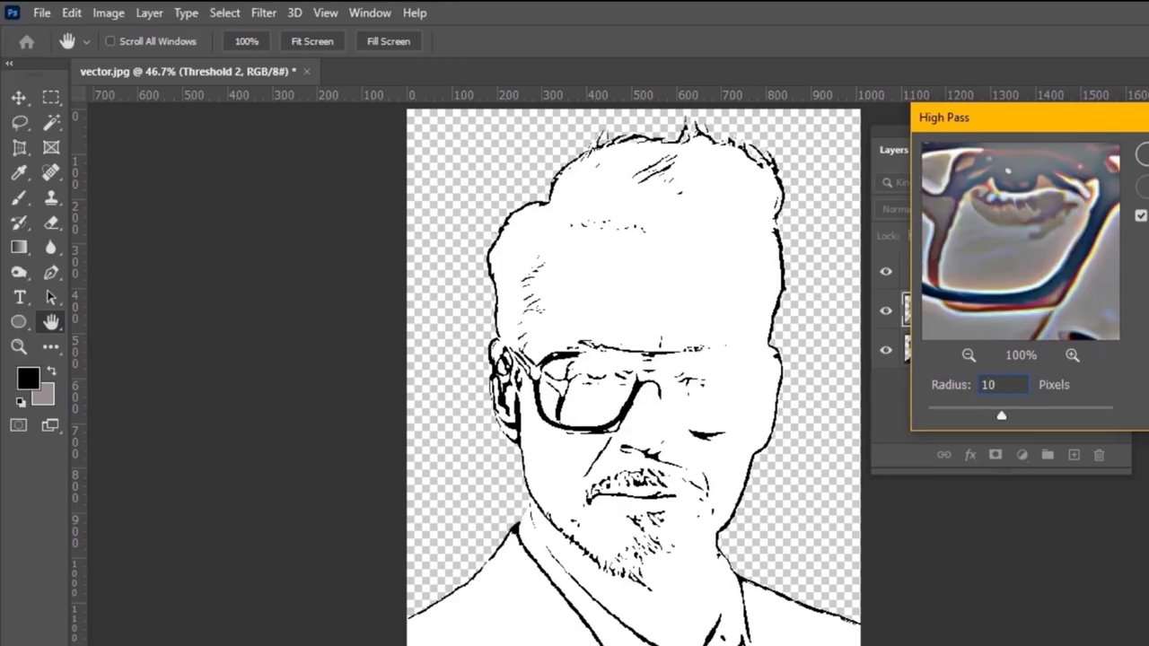
click(866, 198)
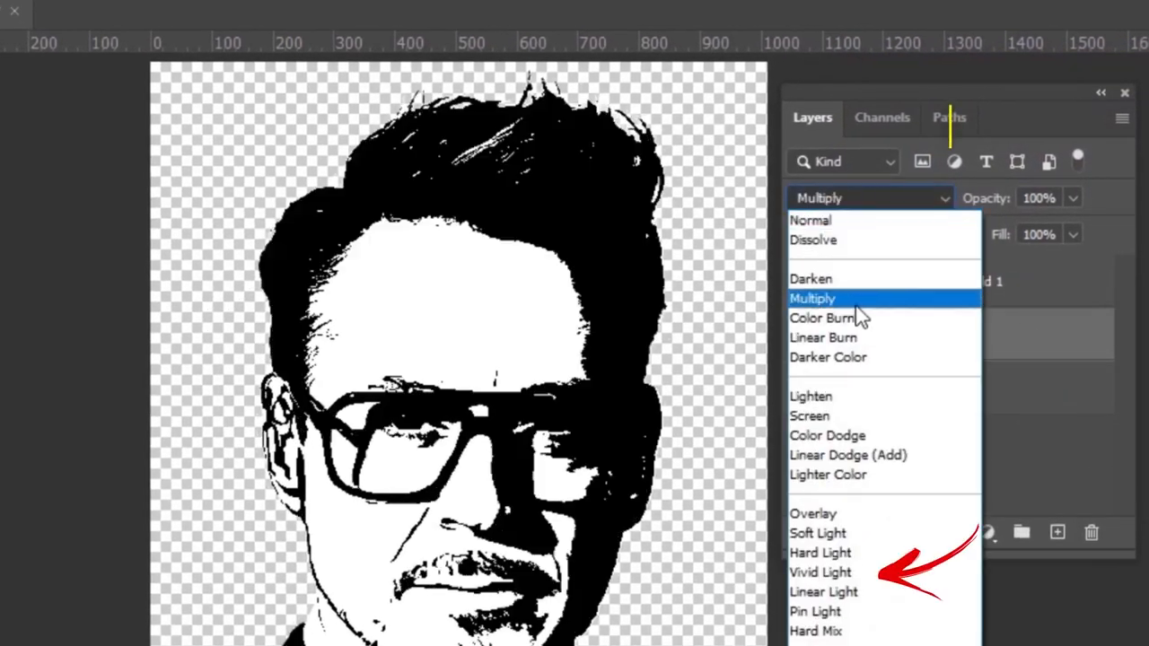
click(820, 572)
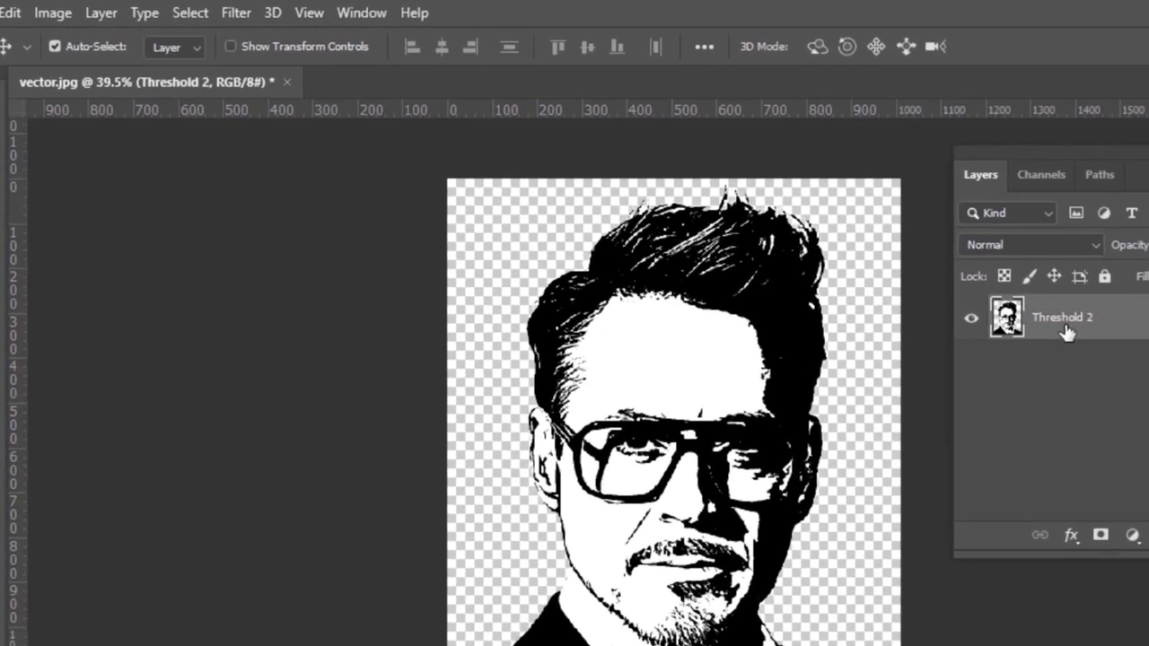
Step: Select the black areas with Color Range and make a work path at 2.0 tolerance
click(189, 13)
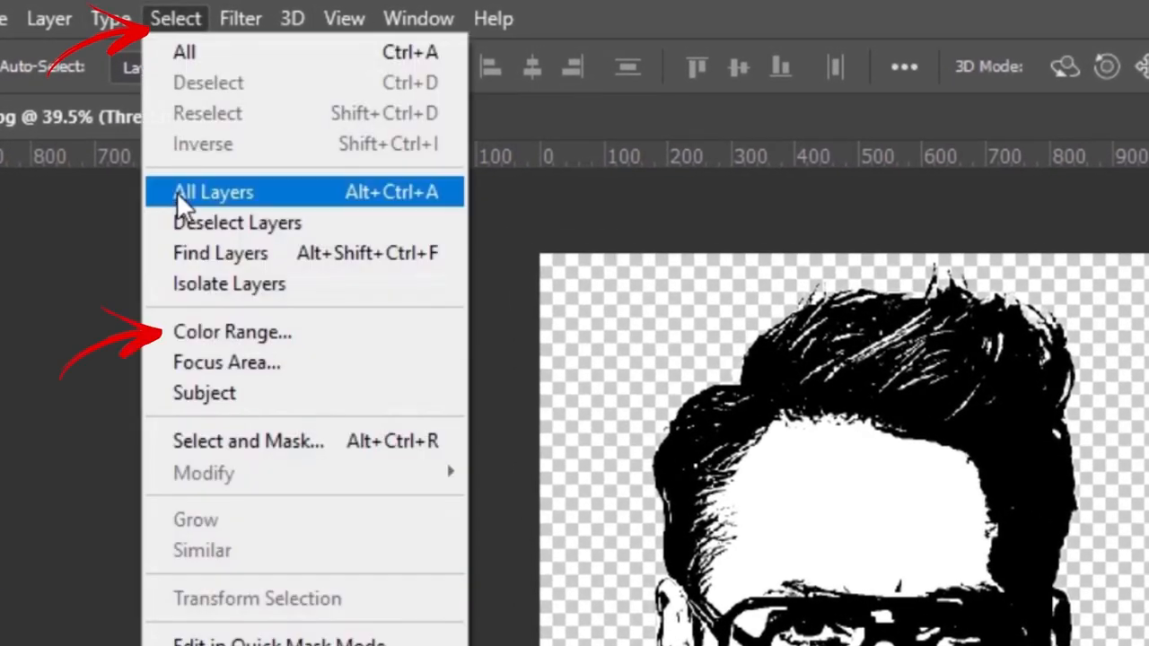
click(233, 332)
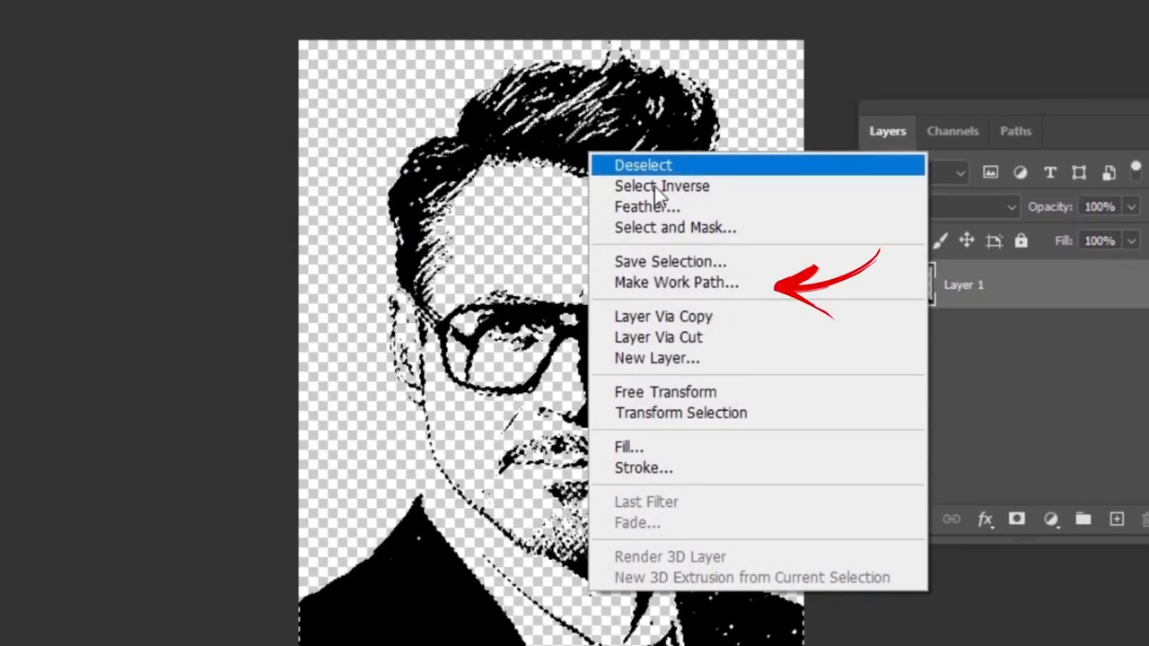
click(676, 282)
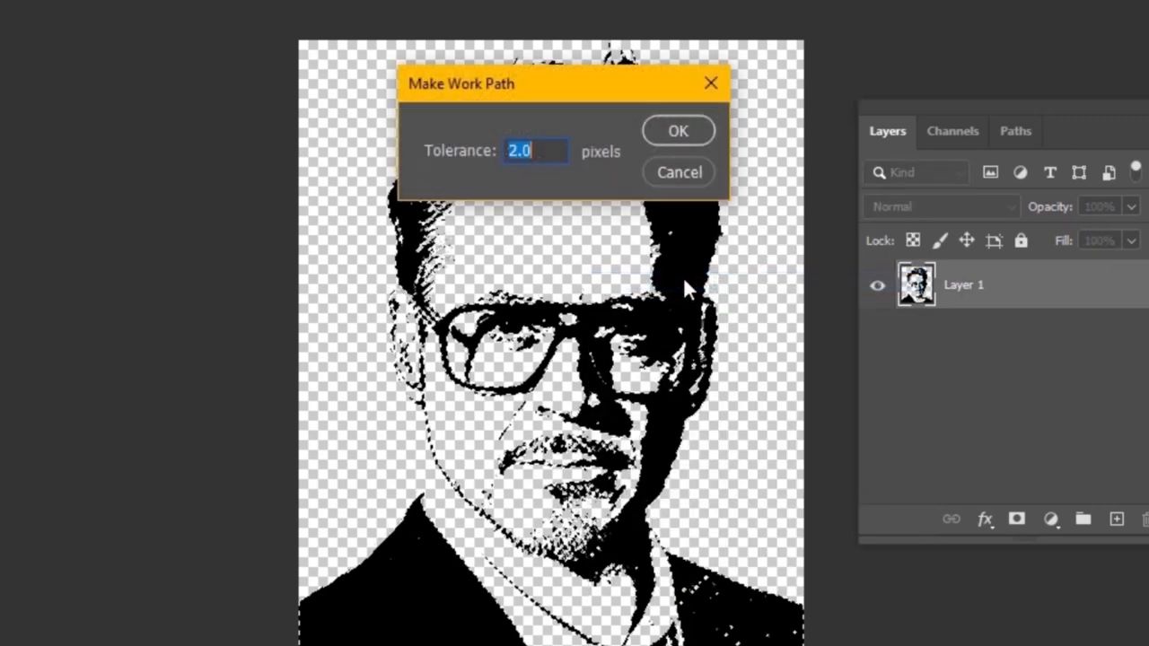
mouse_move(668, 128)
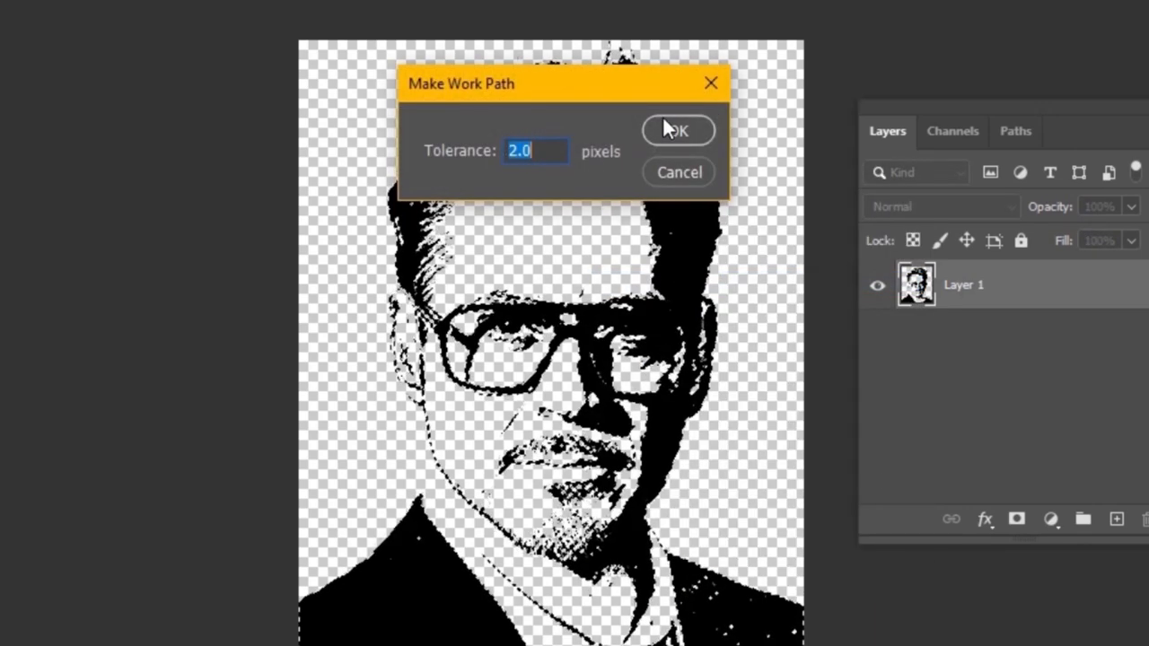
click(678, 130)
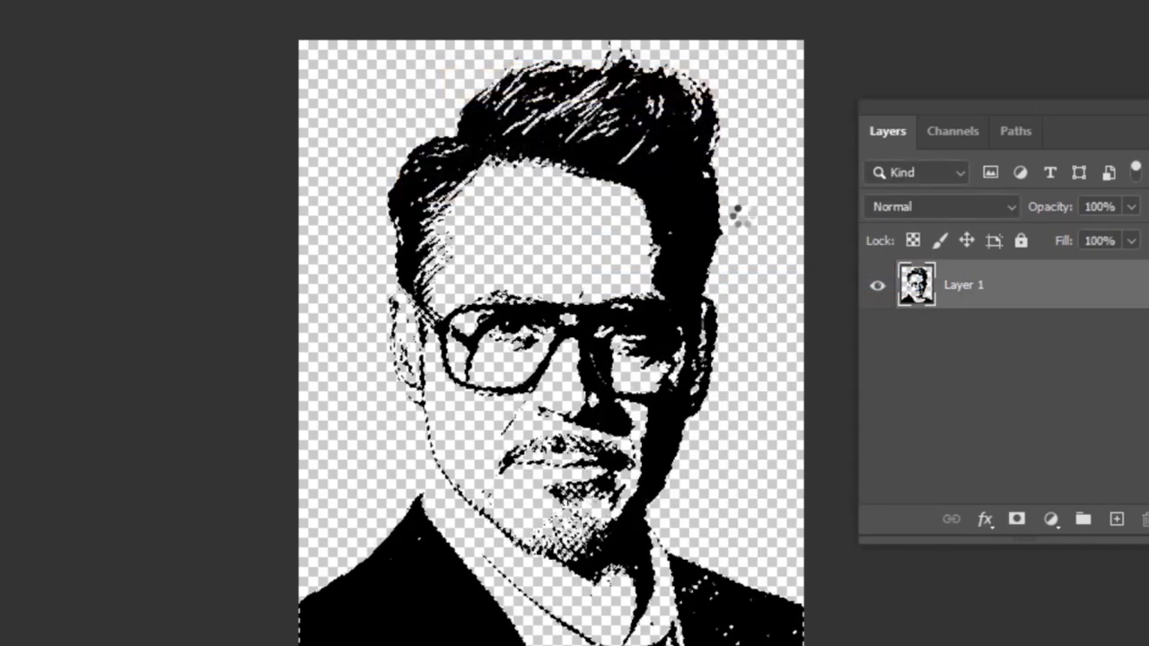